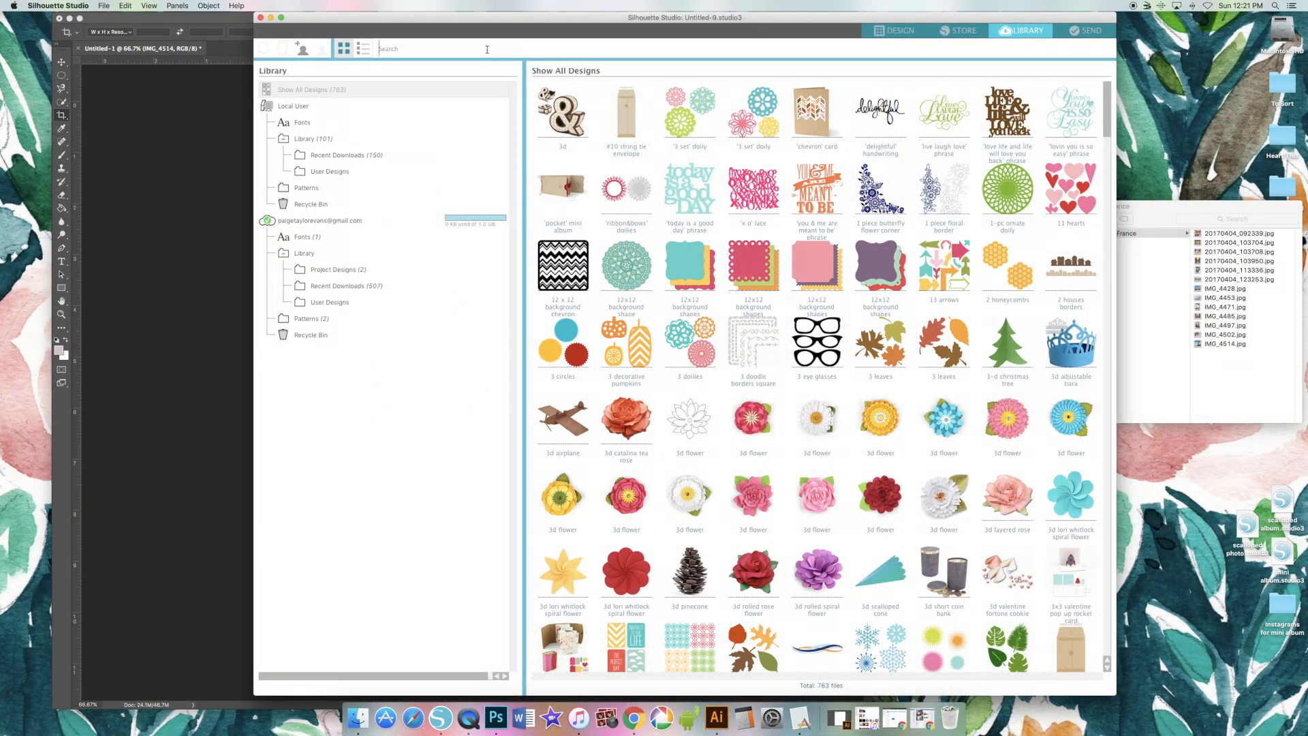
Step: Search the Library for 'mini' and load the scalloped mini album design onto the page
{"action": "type", "text": "mini"}
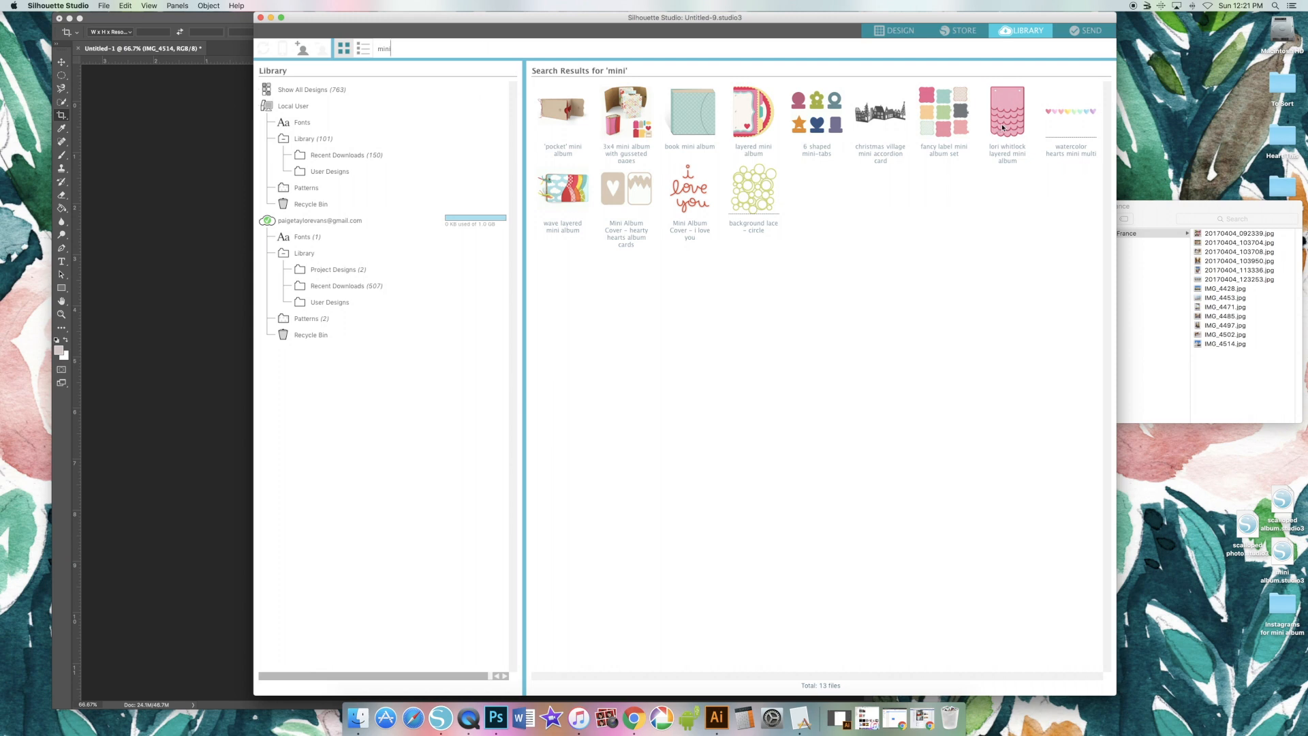
{"action": "left_click", "coordinate": [892, 31]}
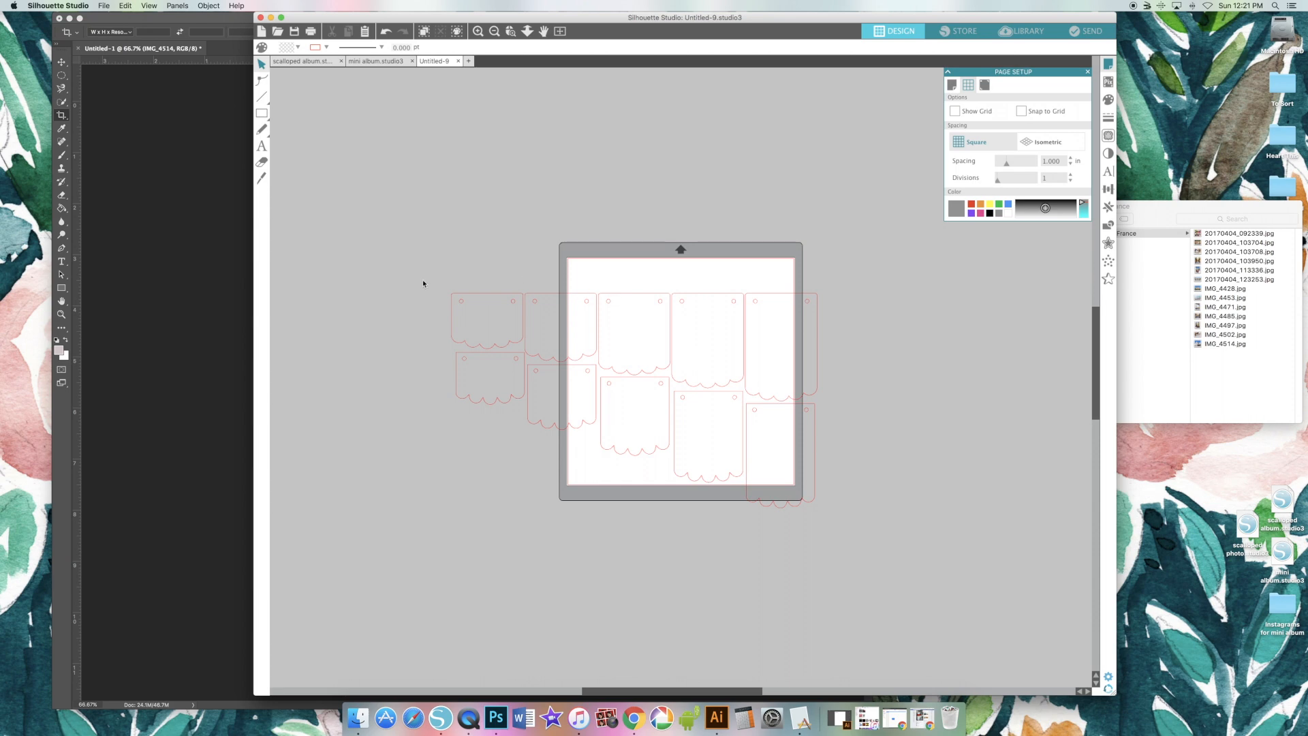
Step: Drop a flower-market JPG from the travel photos folder onto the page and settle it over the left scallop
{"action": "left_click", "coordinate": [478, 31]}
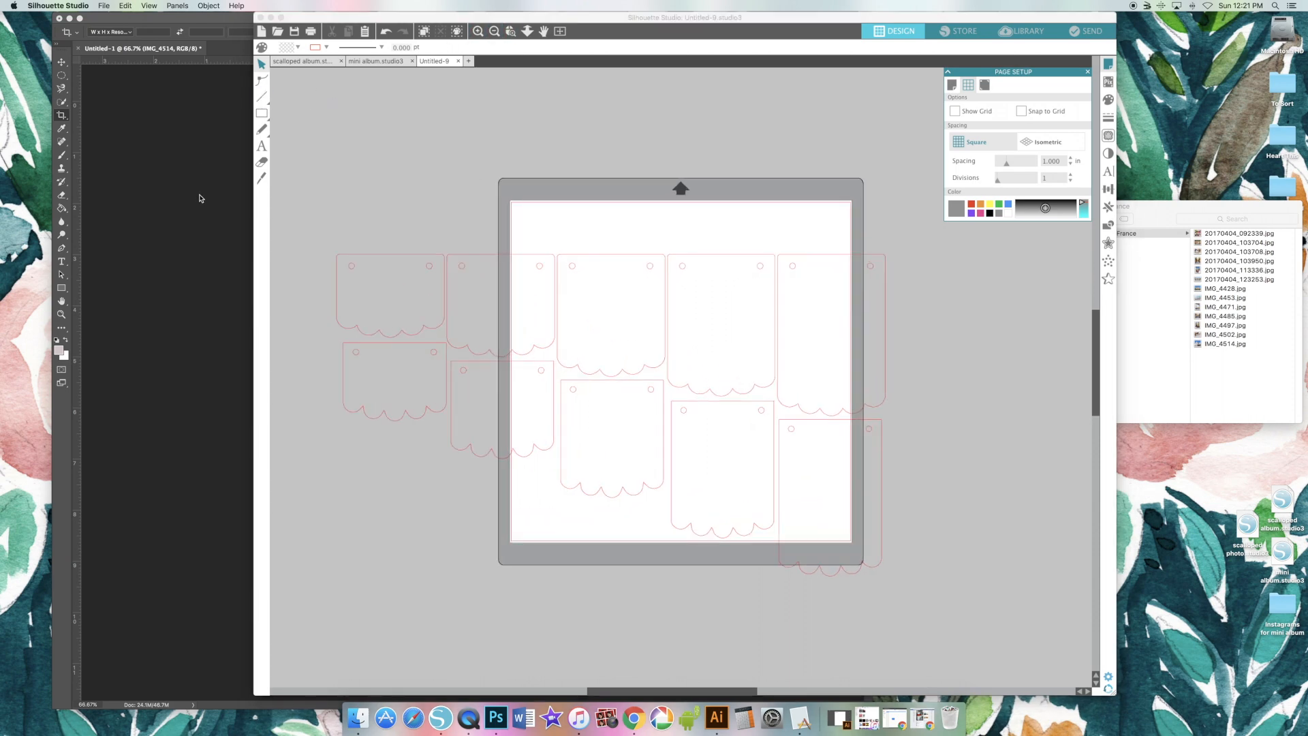
{"action": "left_click", "coordinate": [496, 718]}
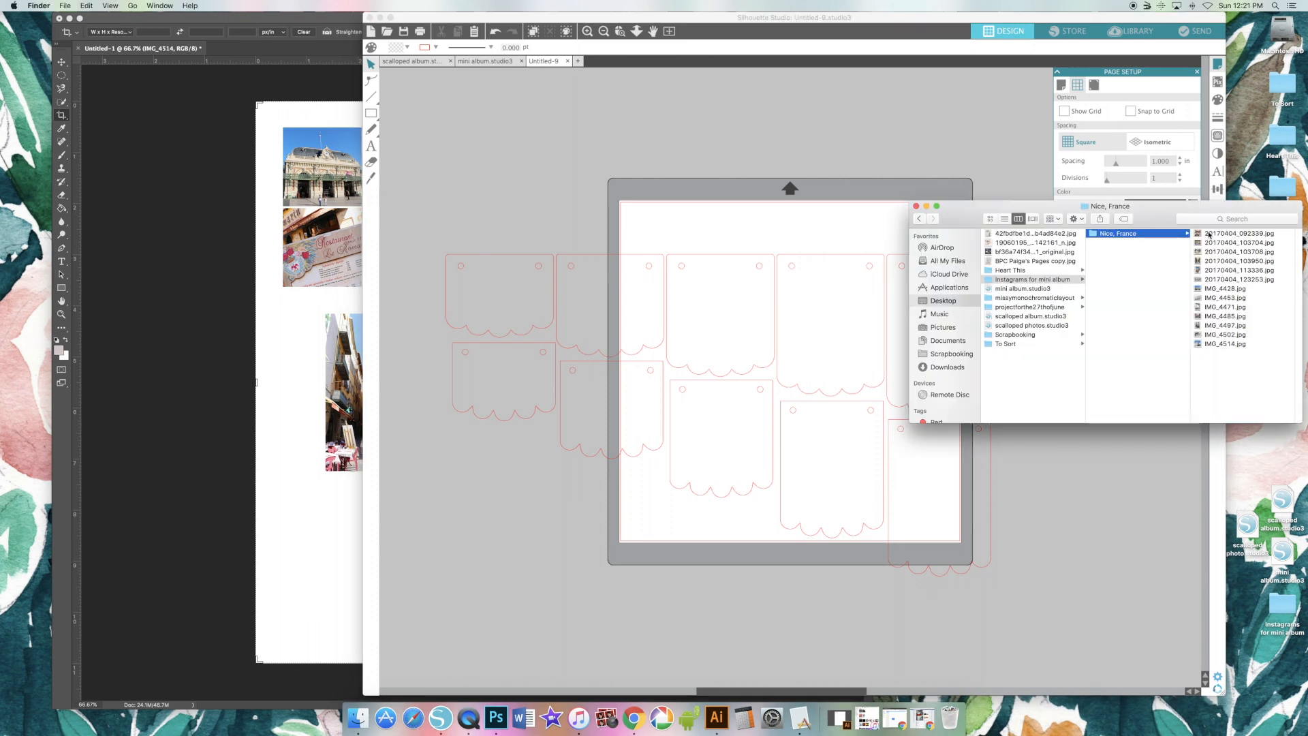
{"action": "left_click_drag", "start_coordinate": [1239, 233], "coordinate": [719, 314]}
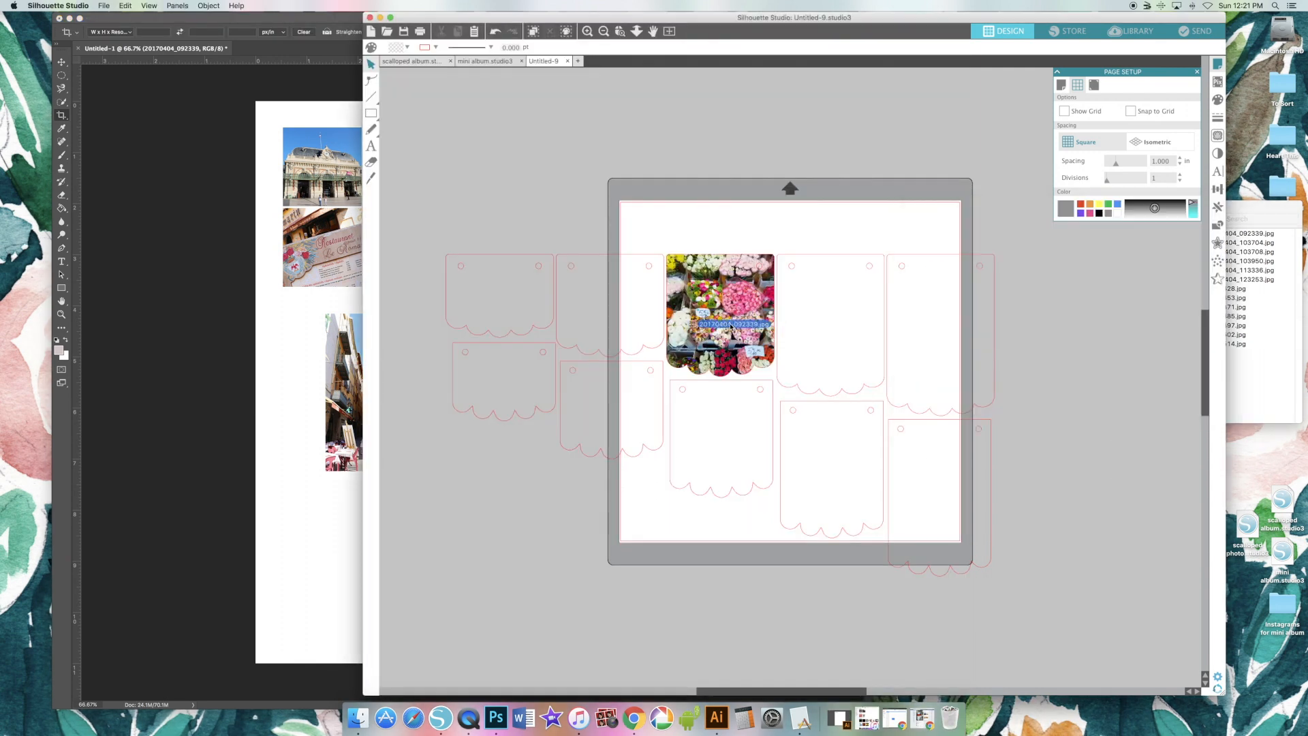
{"action": "left_click_drag", "start_coordinate": [719, 313], "coordinate": [830, 325]}
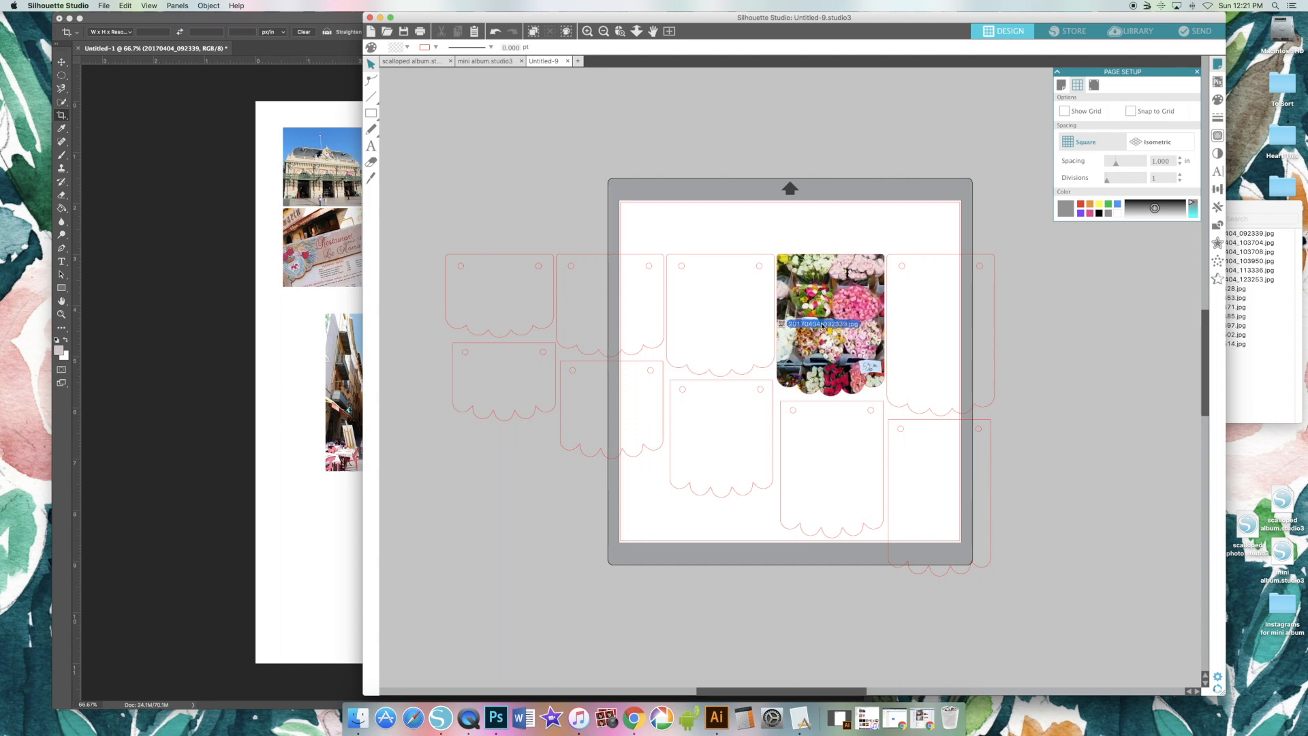
{"action": "left_click_drag", "start_coordinate": [830, 326], "coordinate": [720, 314]}
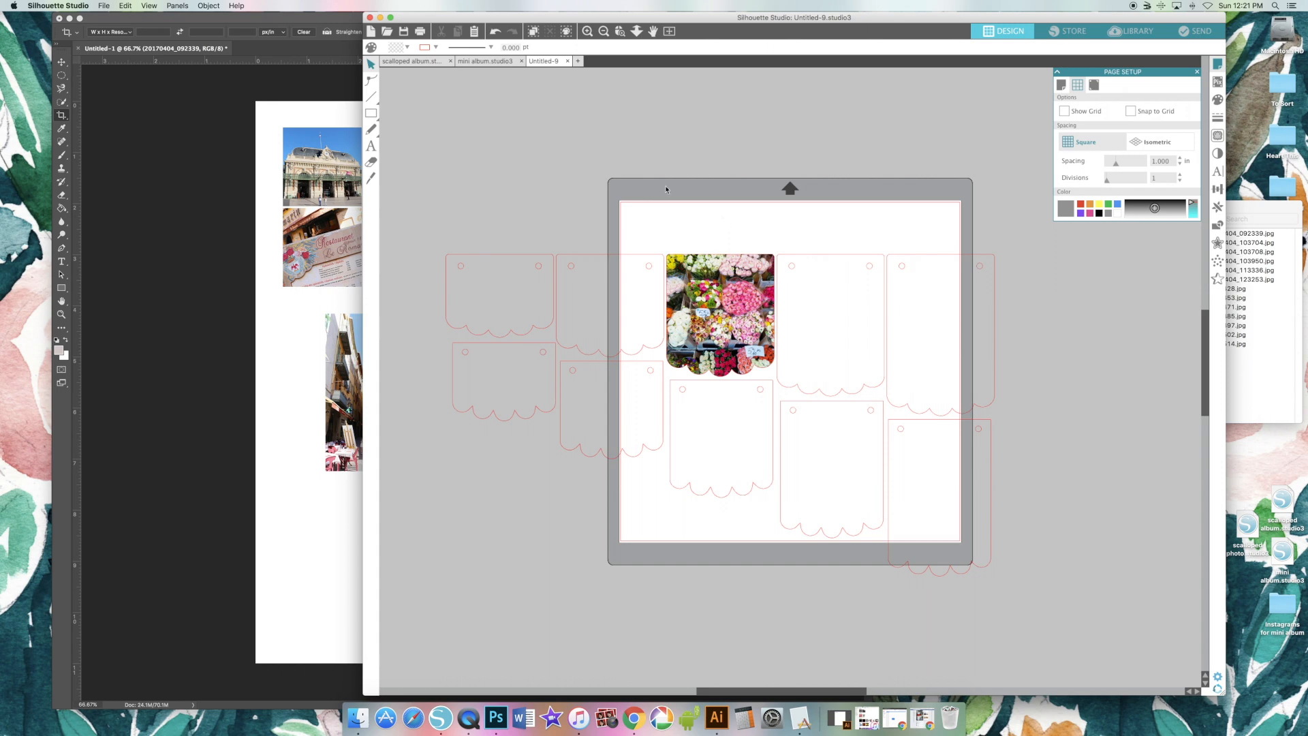
Step: Create a new document with Type 1 registration marks, Current Printer page size and Portrait orientation
{"action": "left_click", "coordinate": [103, 6]}
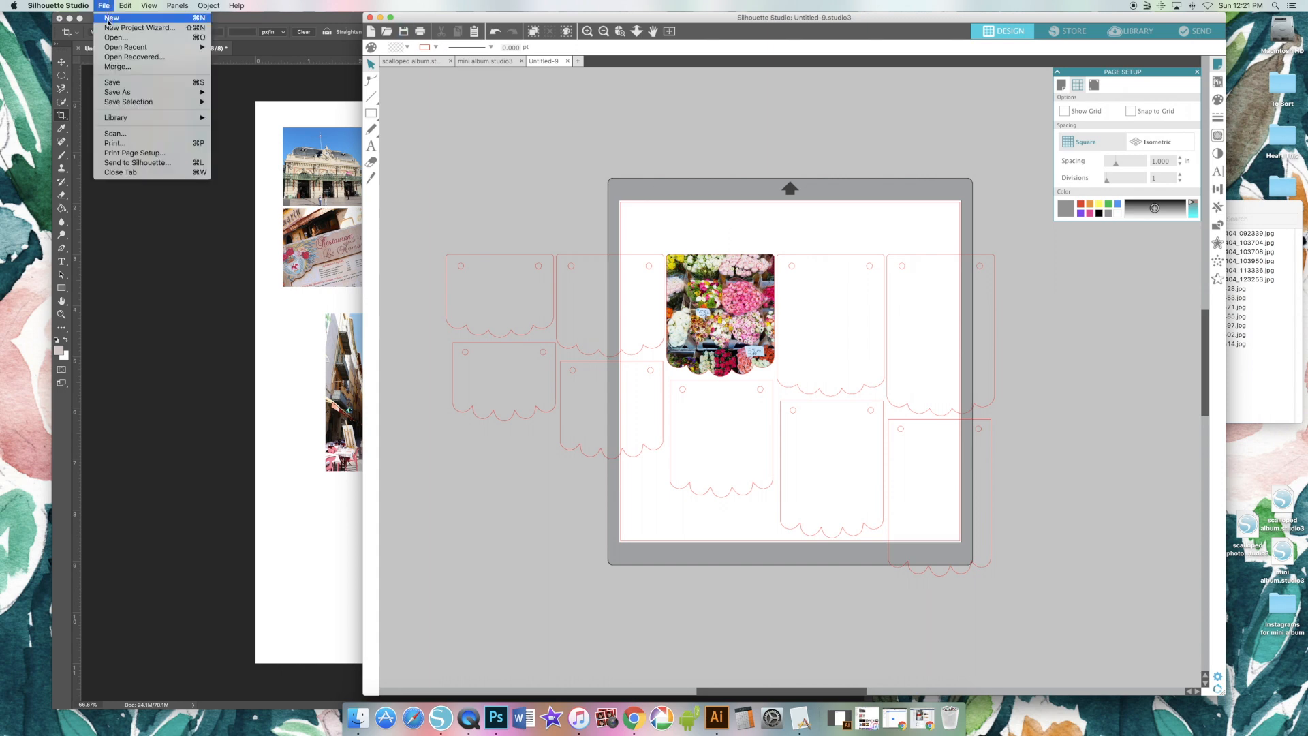
{"action": "left_click", "coordinate": [111, 18]}
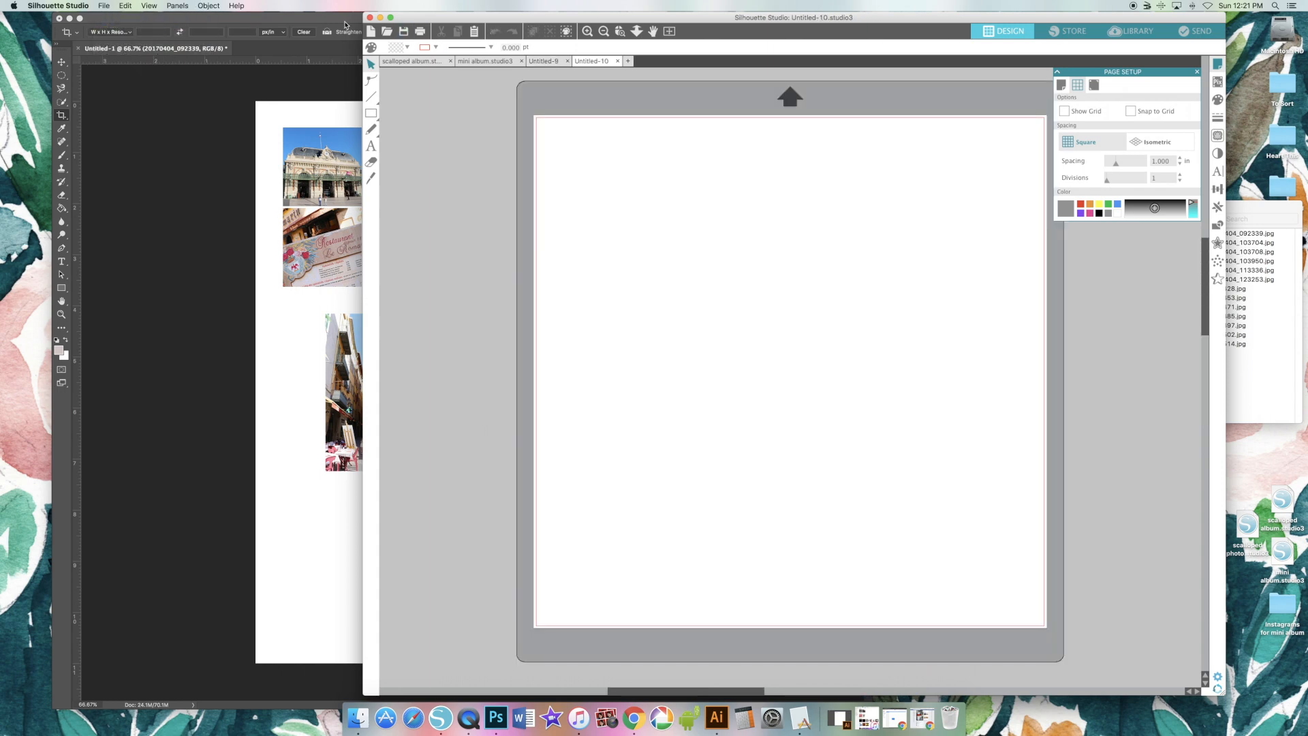
{"action": "left_click", "coordinate": [1094, 84]}
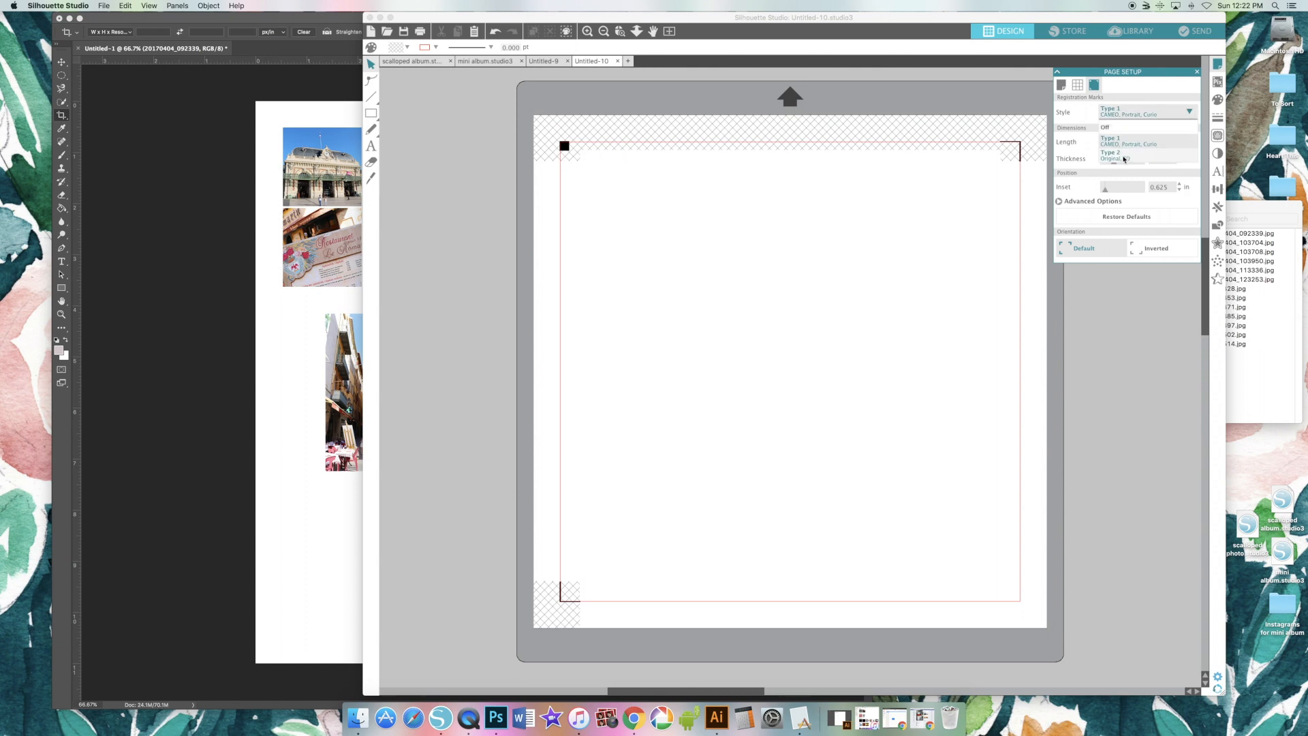
{"action": "mouse_move", "coordinate": [1148, 158]}
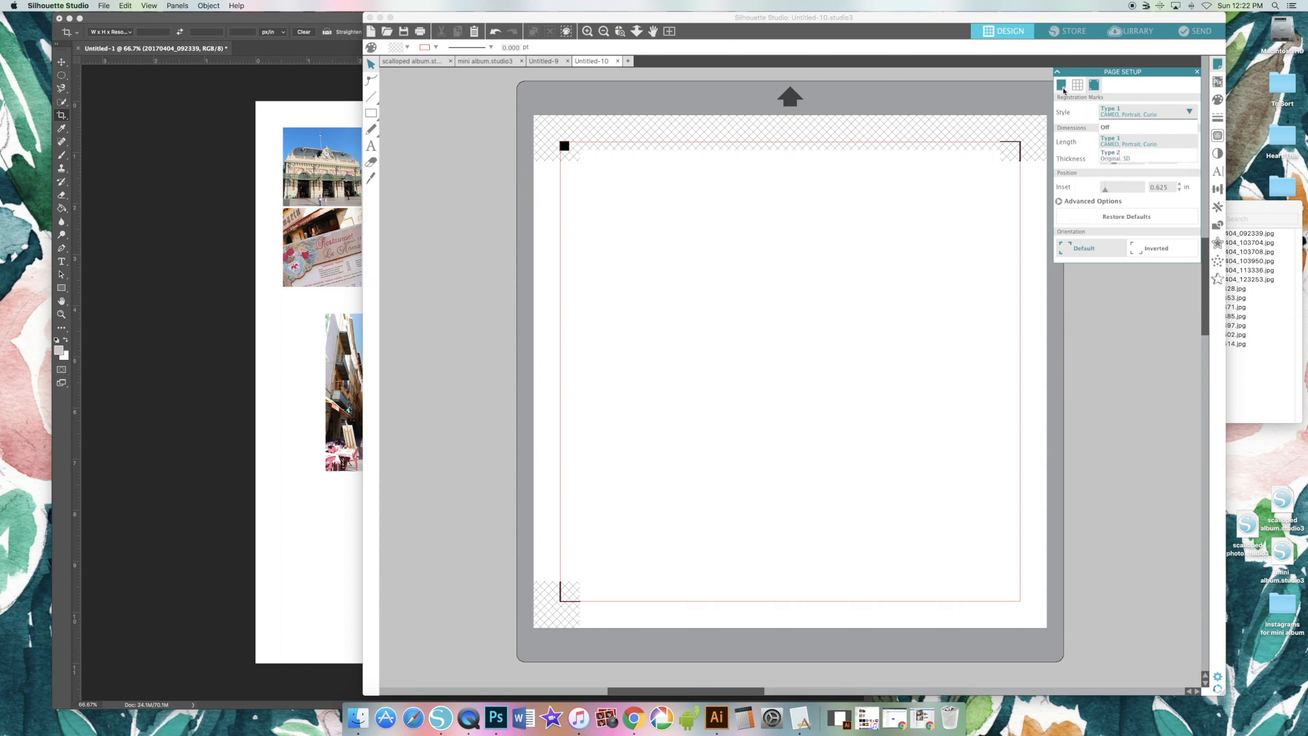
{"action": "left_click", "coordinate": [1061, 85]}
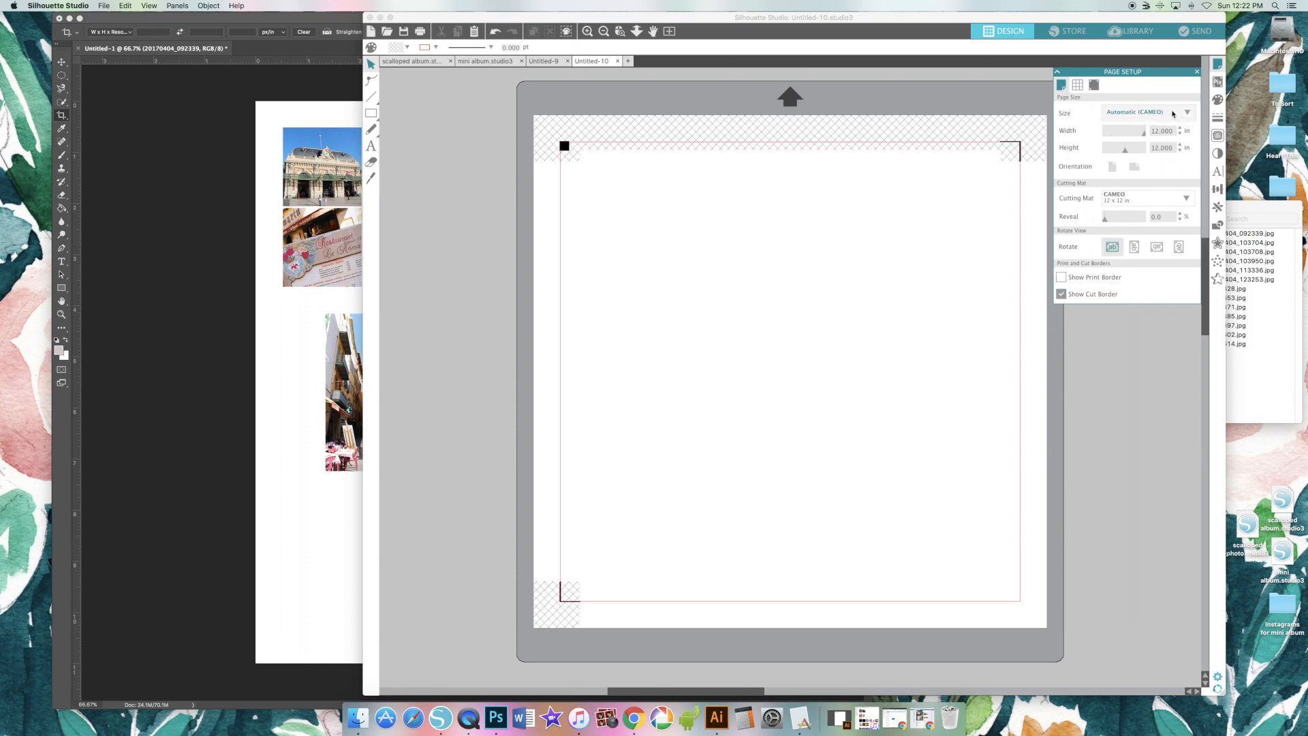
{"action": "left_click", "coordinate": [1184, 112]}
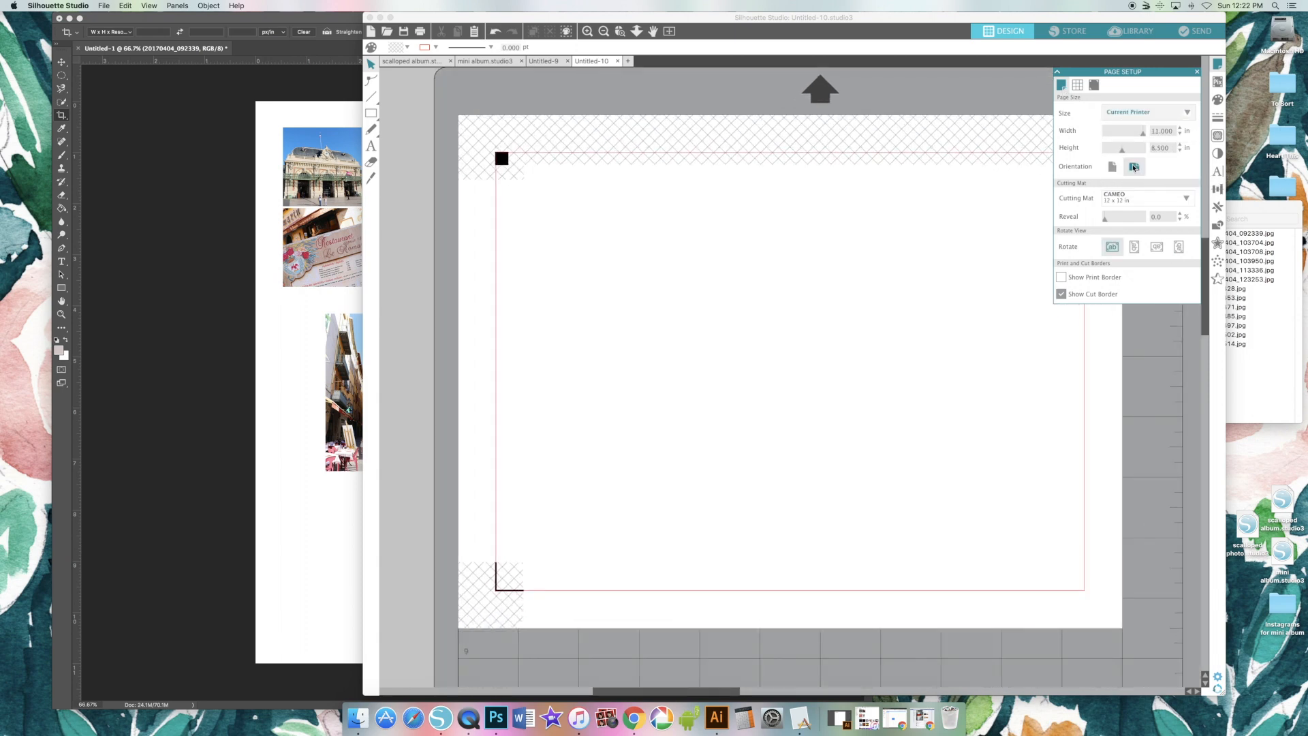
{"action": "left_click", "coordinate": [1112, 167]}
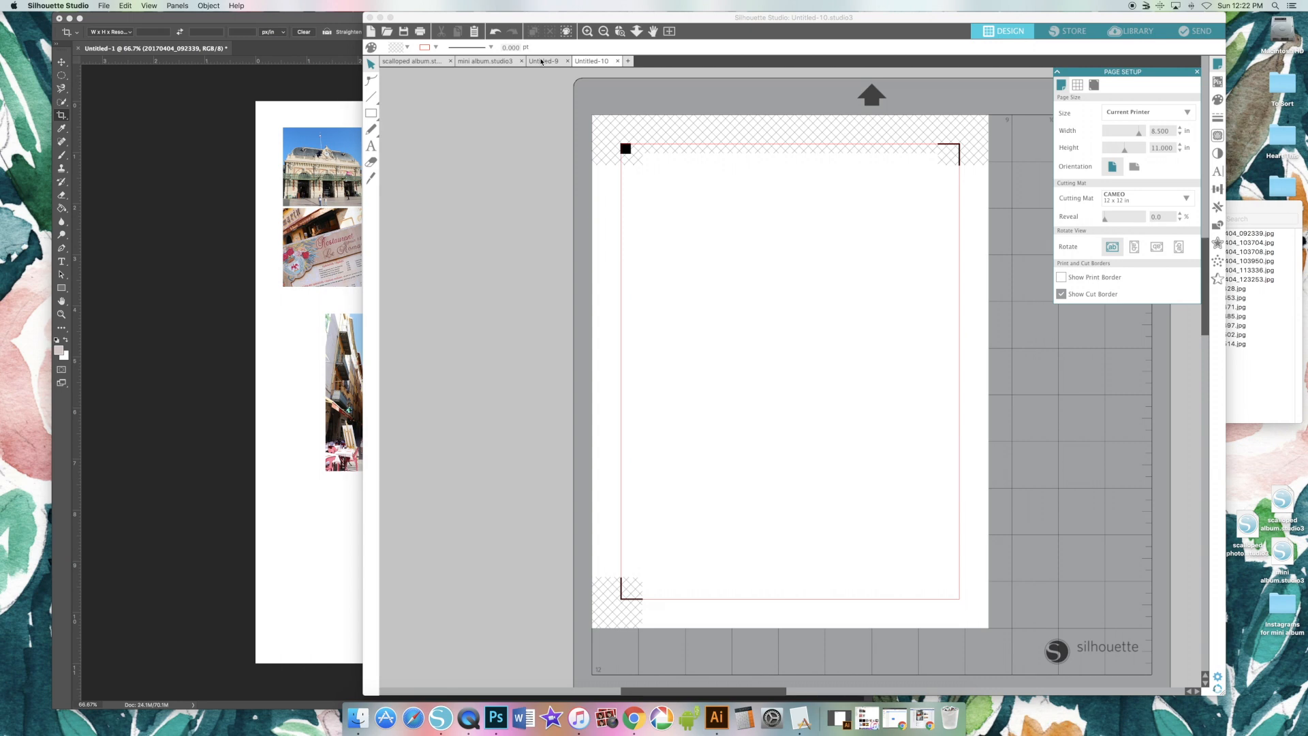
Step: Copy all scallop shapes and the flower photo from Untitled-9 into the new letter page
{"action": "left_click", "coordinate": [544, 60]}
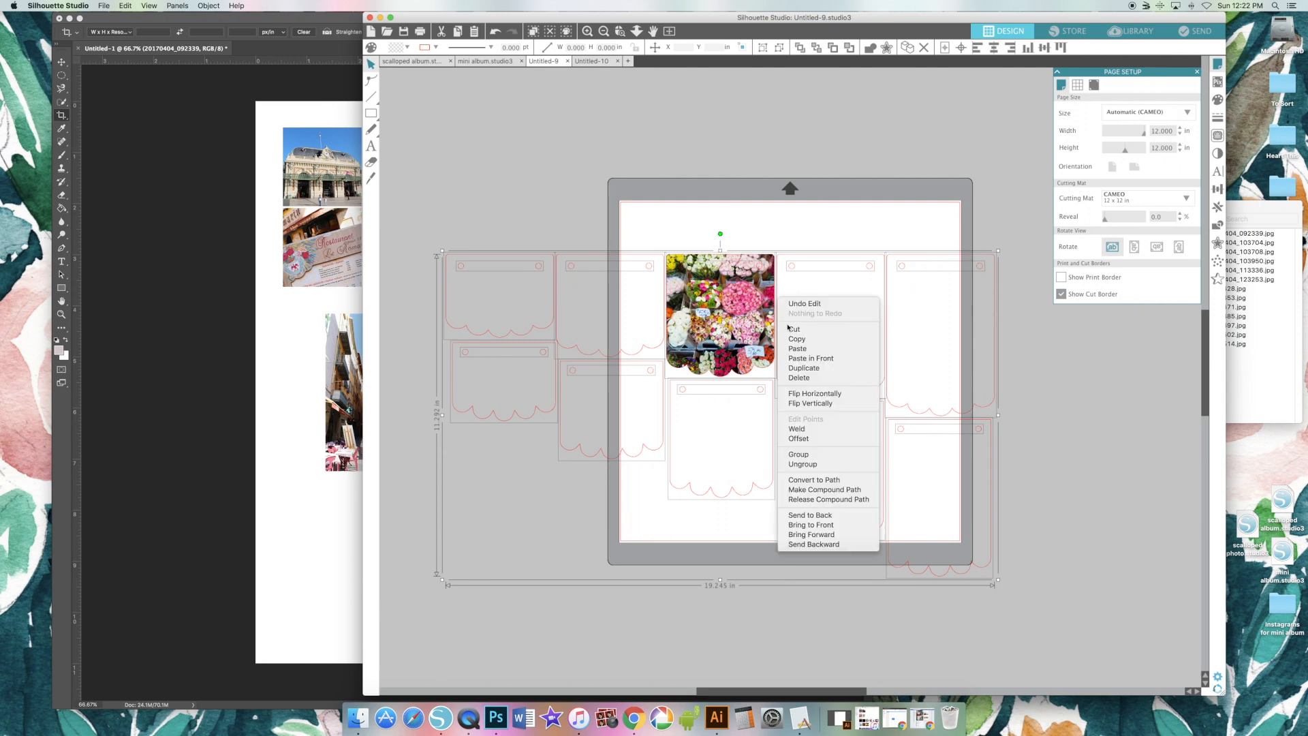
{"action": "left_click", "coordinate": [797, 340]}
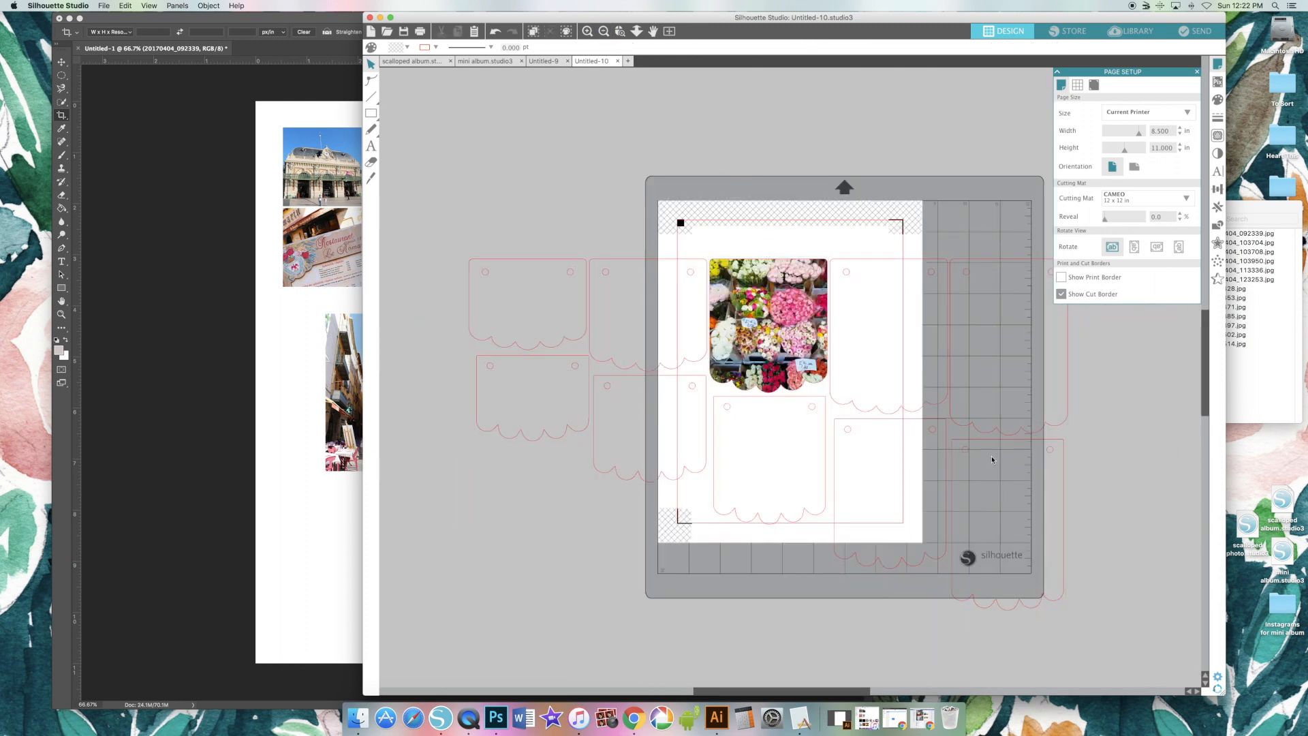
{"action": "left_click", "coordinate": [992, 460]}
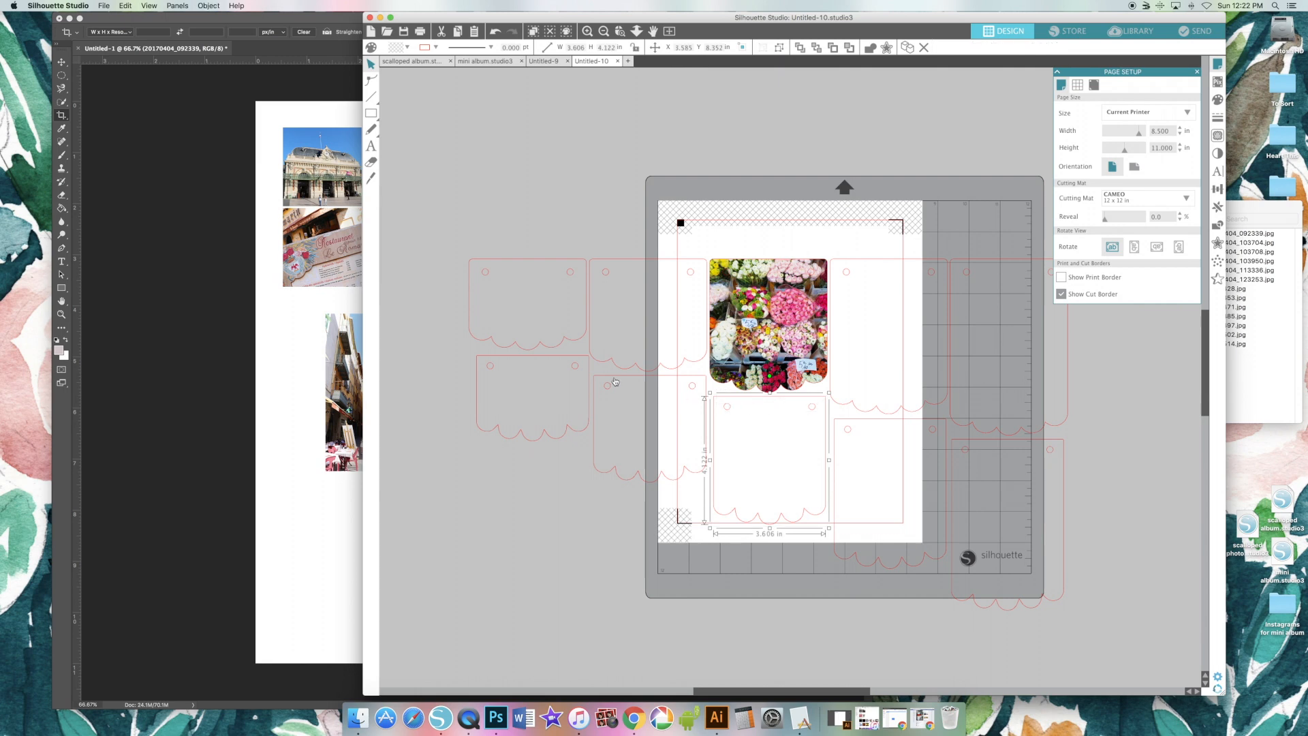
Step: Group the photo with its scallop and select a blank scallop for the pastry-shop photo
{"action": "left_click", "coordinate": [642, 317]}
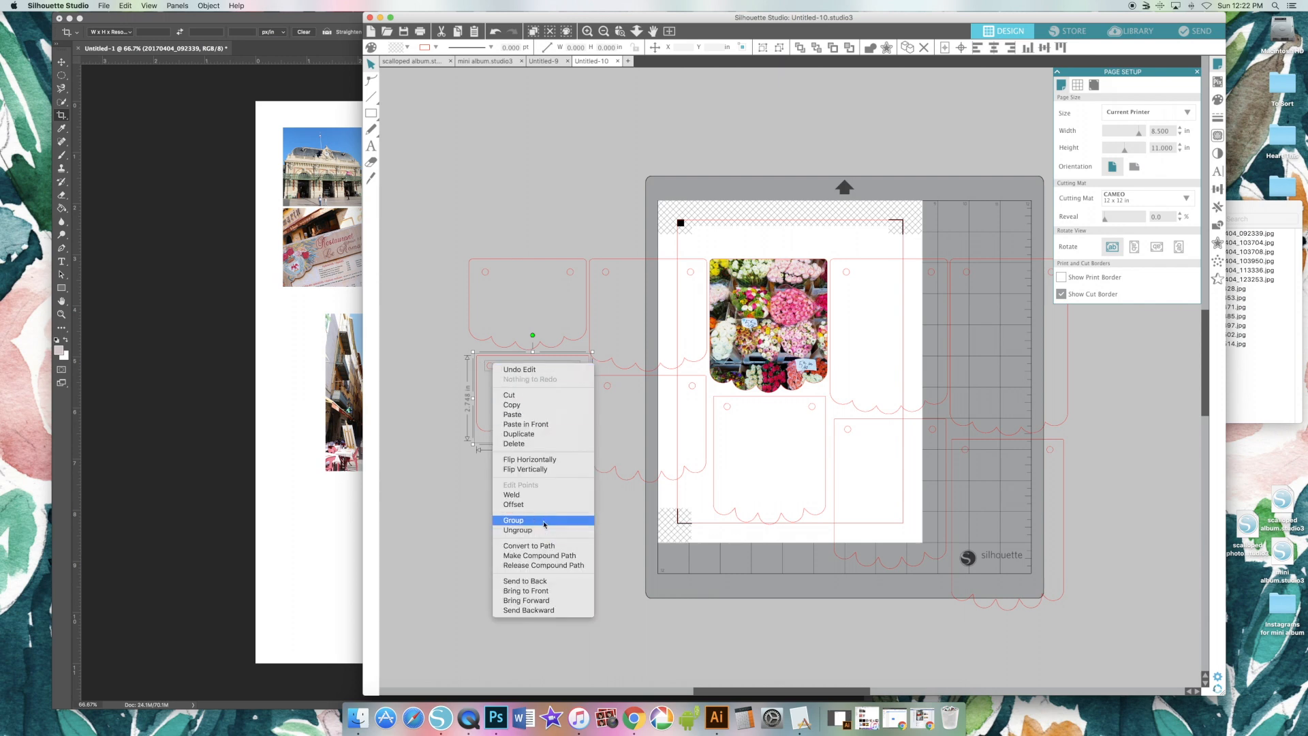
{"action": "left_click", "coordinate": [514, 519]}
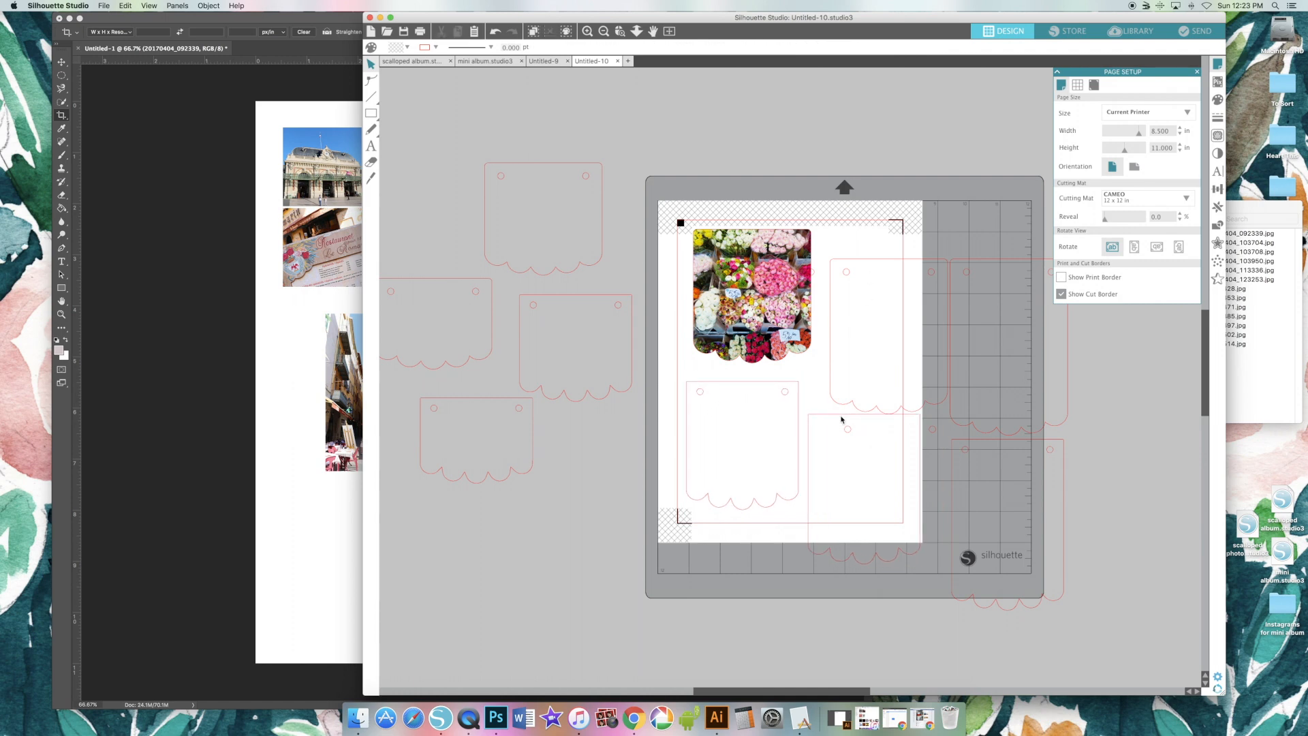
{"action": "left_click", "coordinate": [847, 428]}
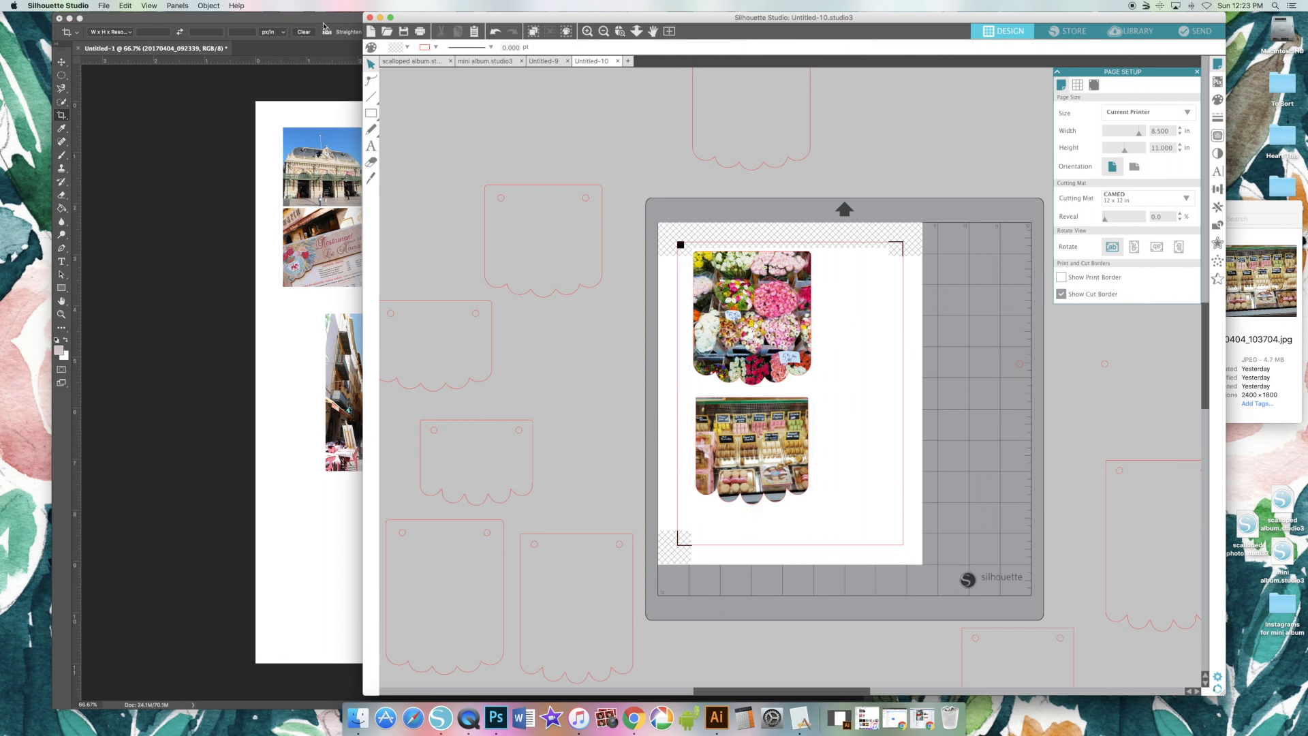
Step: Move the stray flower photo off the page and stack the two photo scallops vertically inside the cut border
{"action": "left_click_drag", "start_coordinate": [749, 315], "coordinate": [461, 142]}
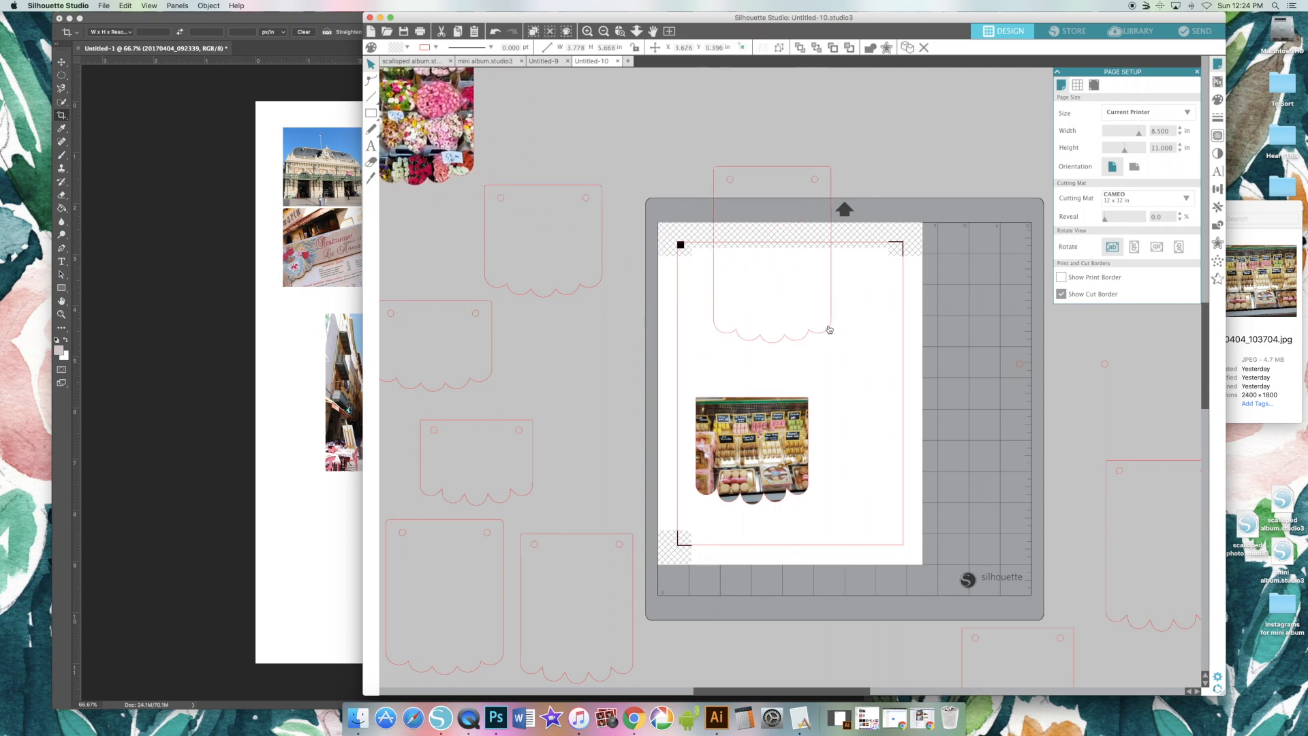
{"action": "left_click_drag", "start_coordinate": [828, 328], "coordinate": [795, 476]}
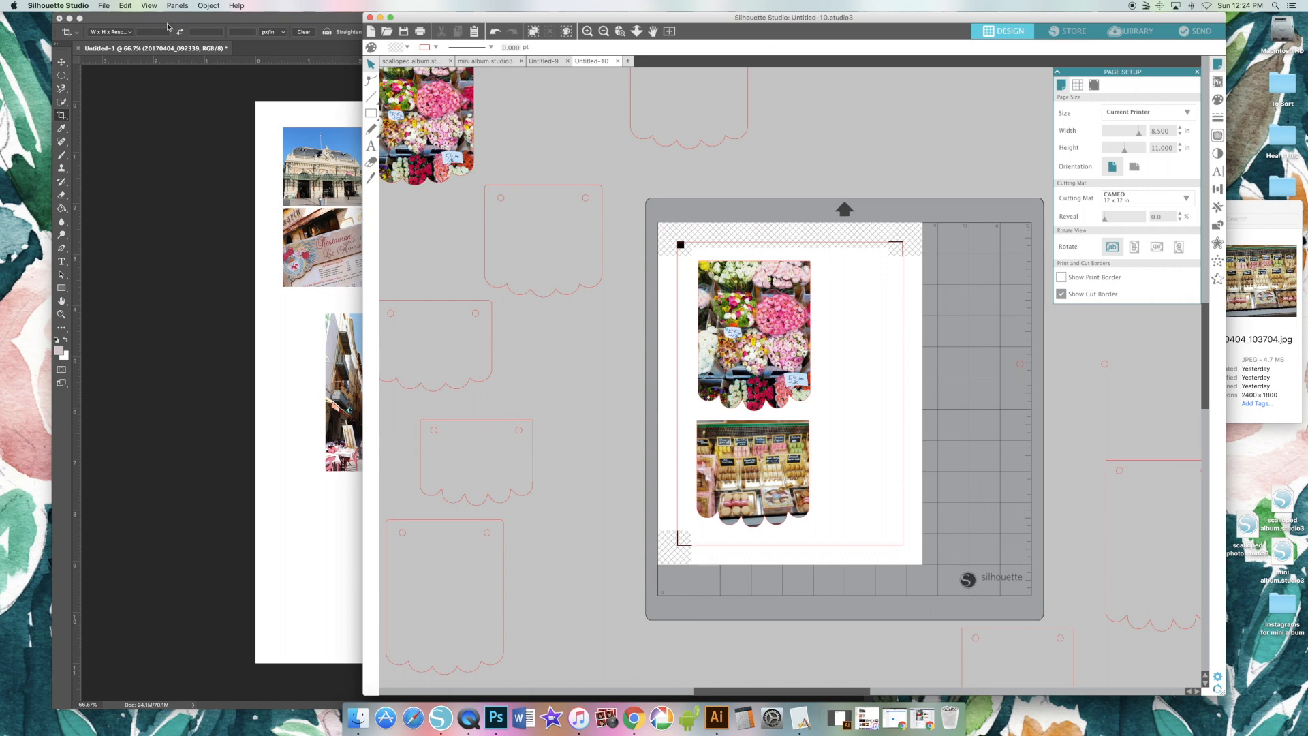
Step: Print the page to the Canon printer from the Print dialog
{"action": "left_click", "coordinate": [105, 5]}
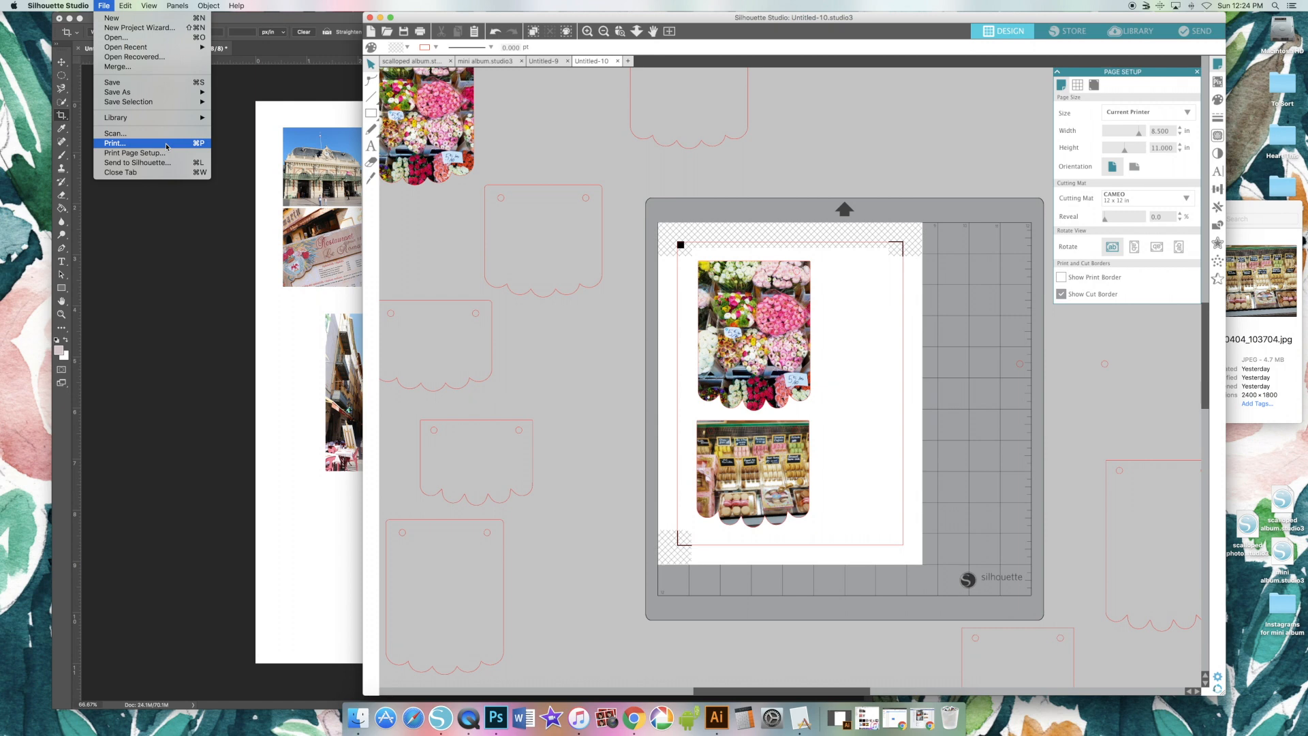
{"action": "left_click", "coordinate": [115, 143]}
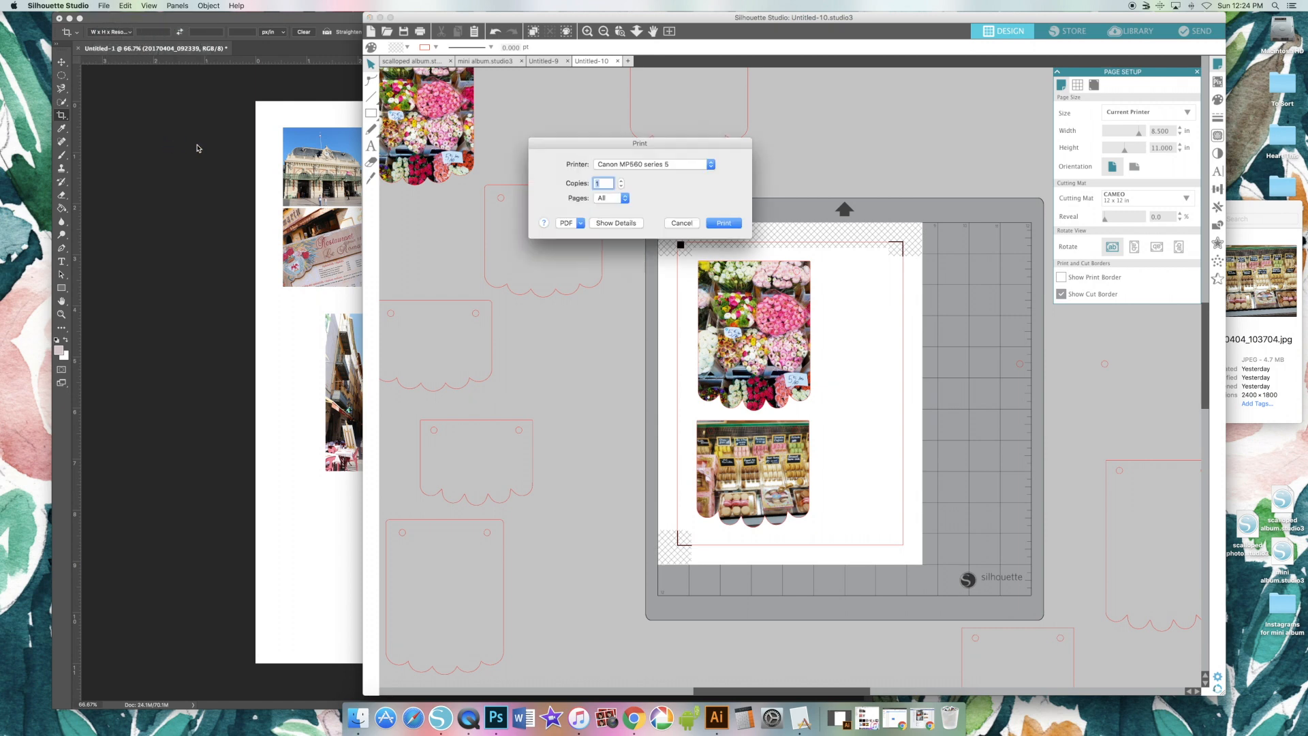
{"action": "mouse_move", "coordinate": [707, 233]}
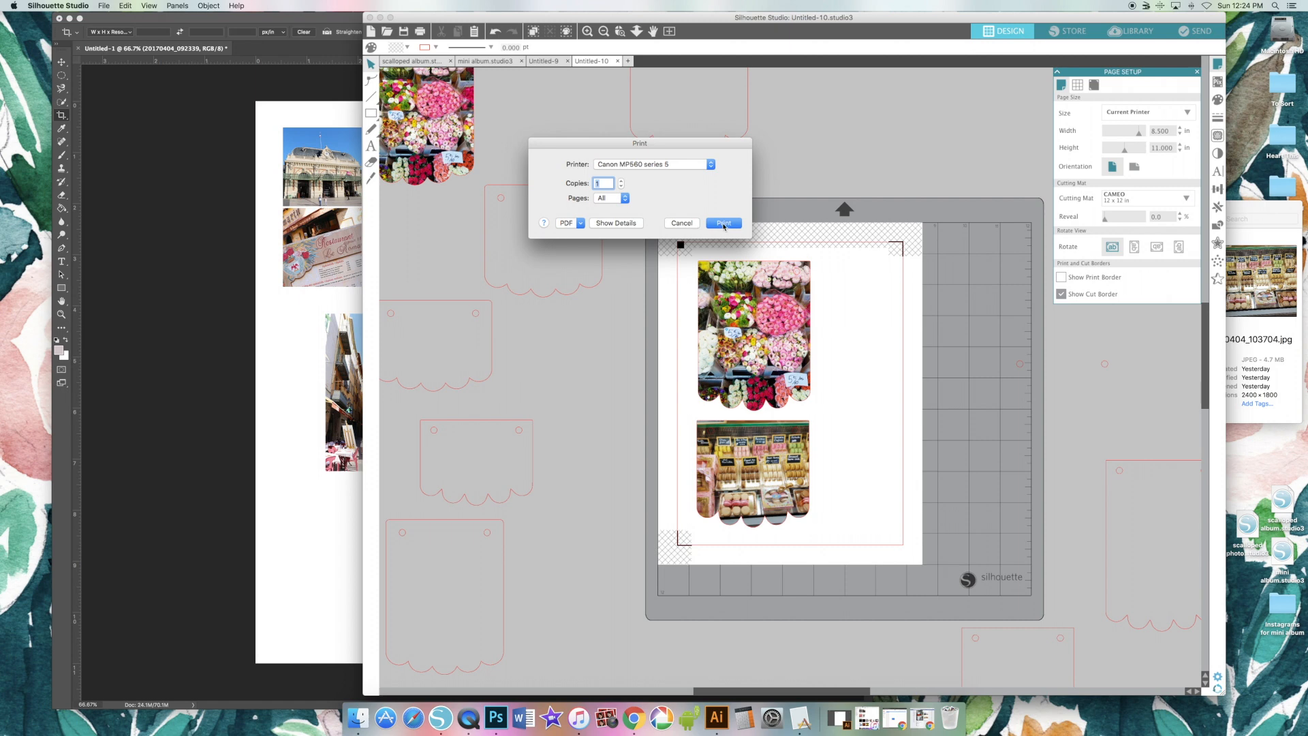
{"action": "left_click", "coordinate": [723, 222]}
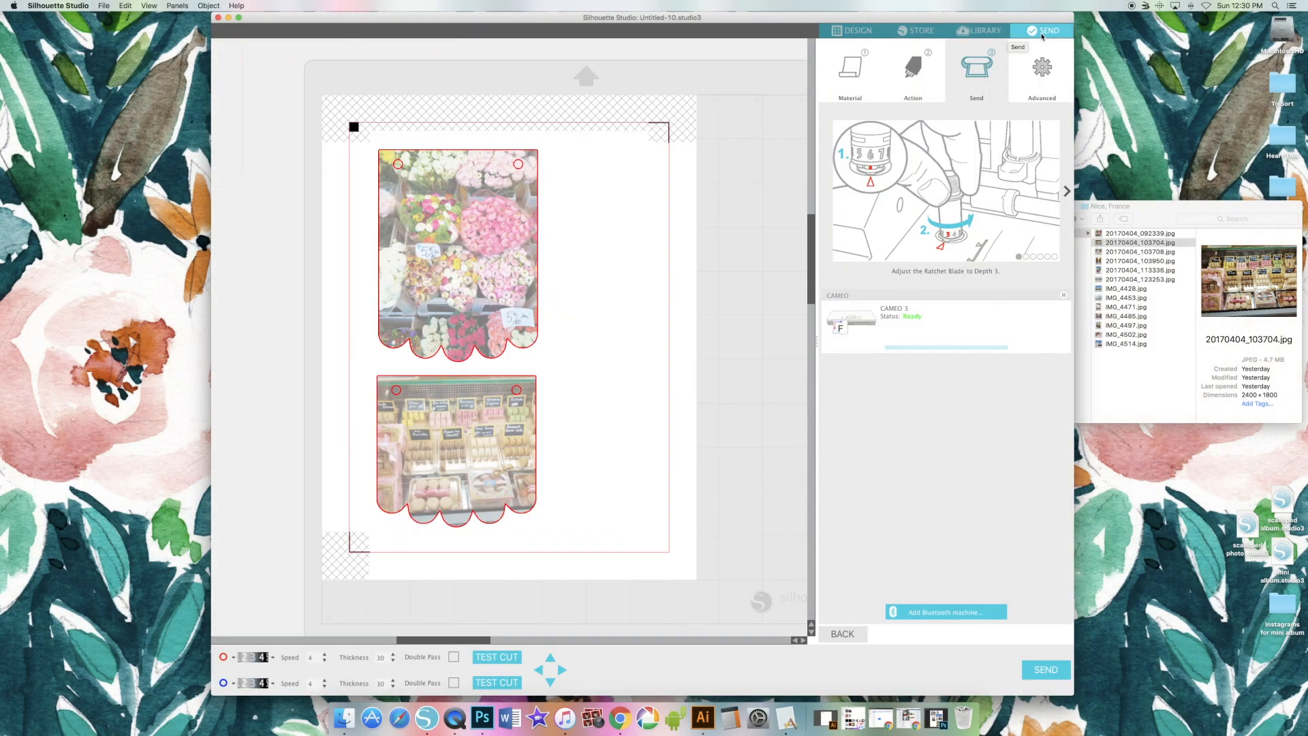
Step: Choose Cardstock, Plain with Cut / Ratchet Blade action and start the Cameo cutting
{"action": "left_click", "coordinate": [849, 71]}
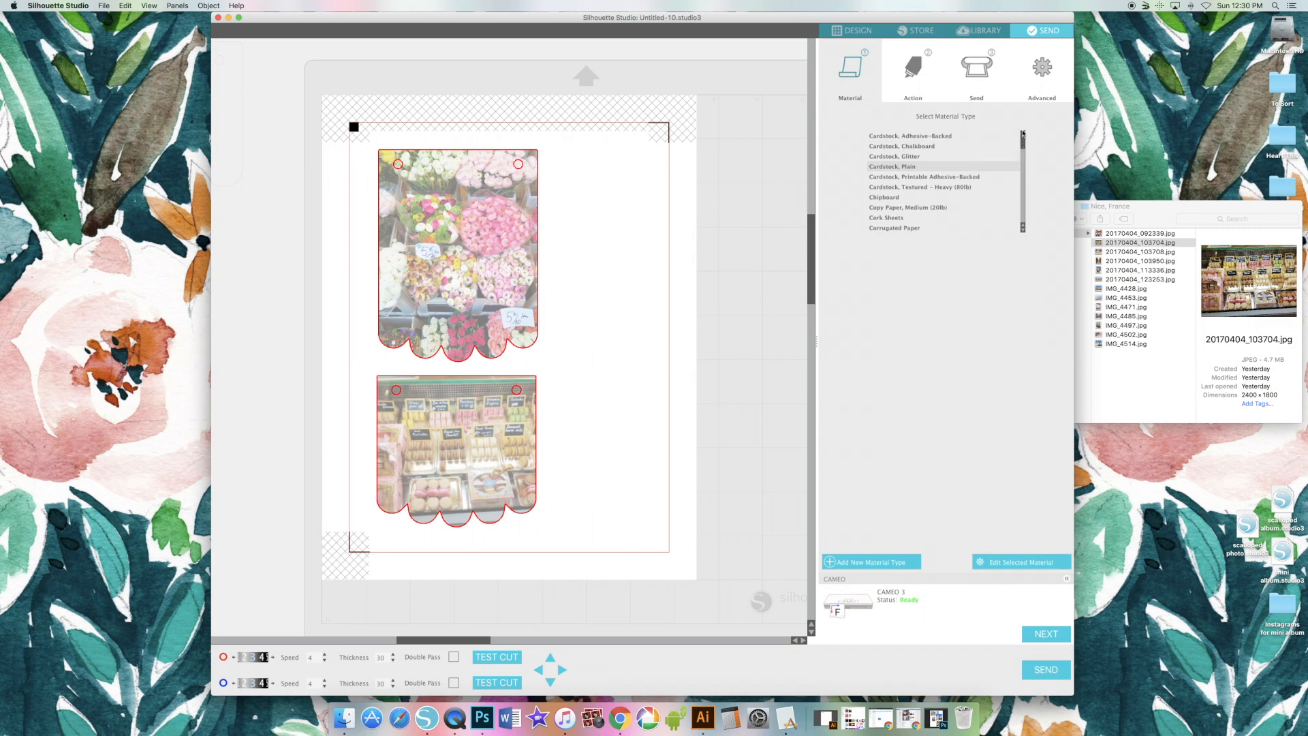
{"action": "left_click", "coordinate": [913, 68]}
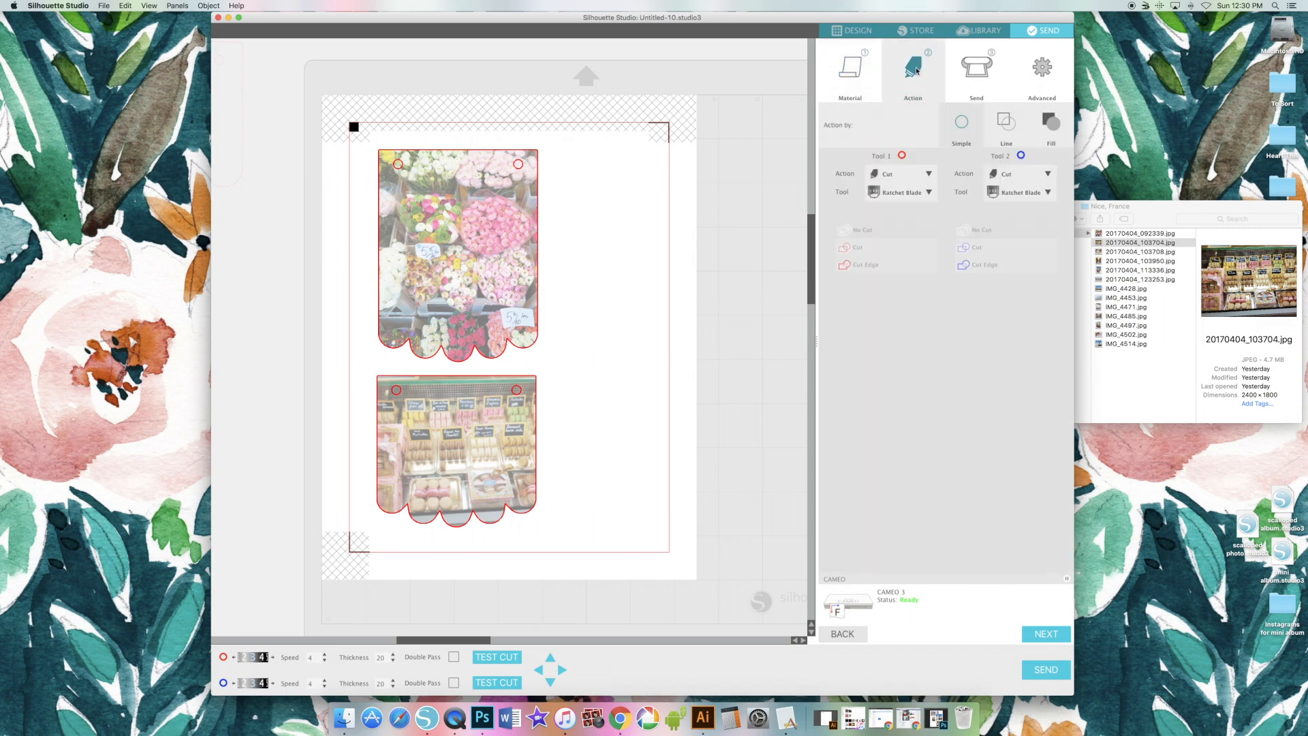
{"action": "left_click", "coordinate": [901, 192]}
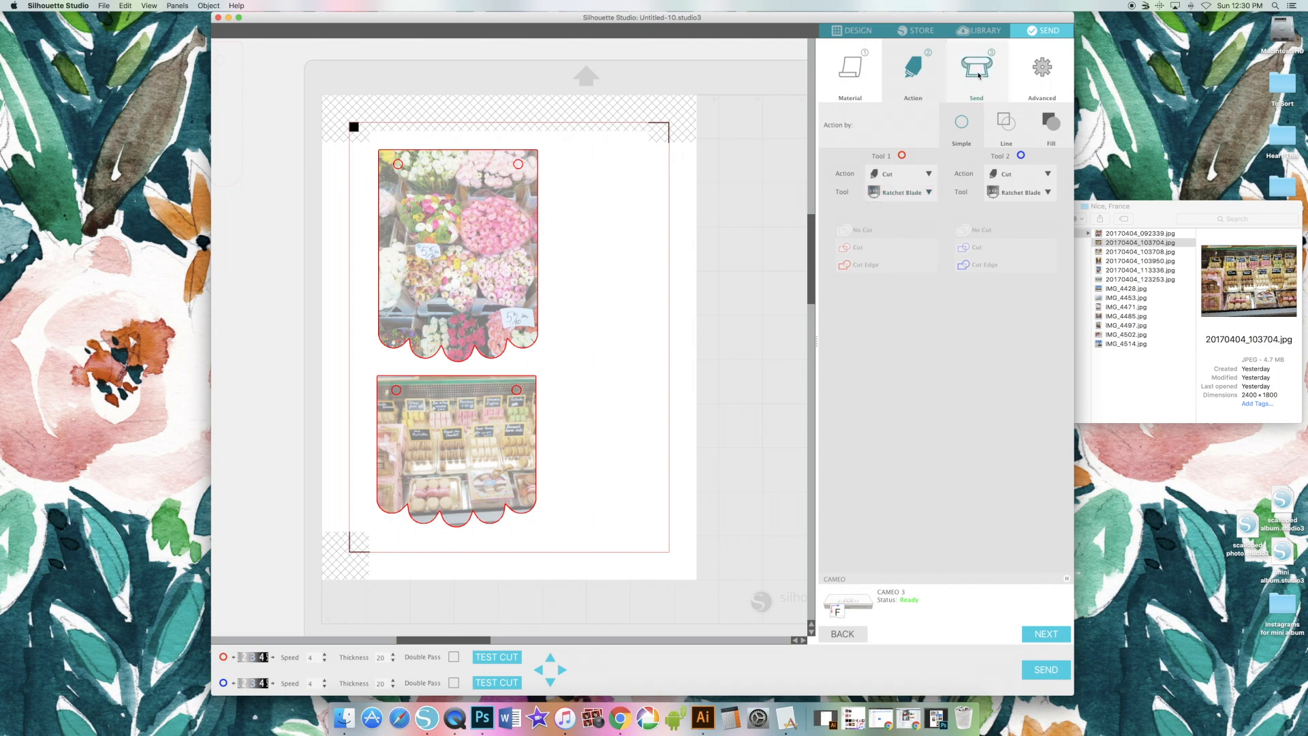
{"action": "left_click", "coordinate": [975, 68]}
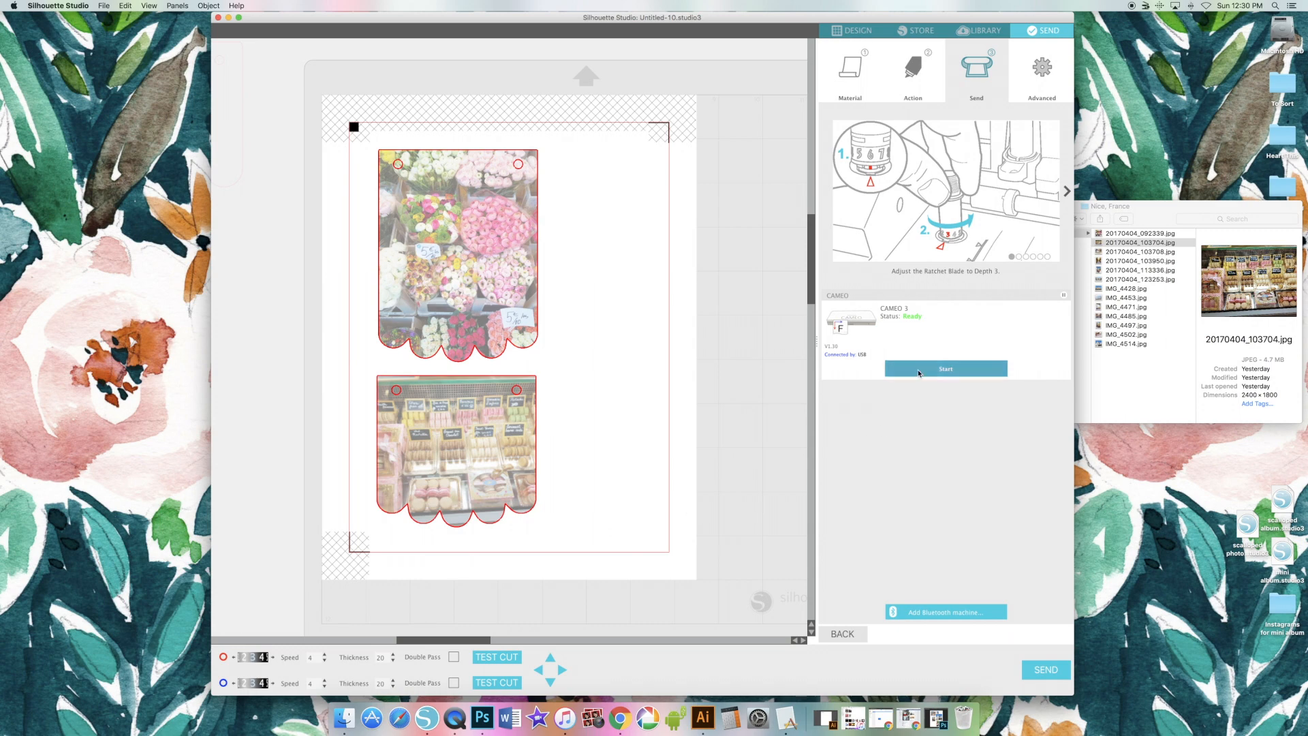
{"action": "left_click", "coordinate": [946, 369]}
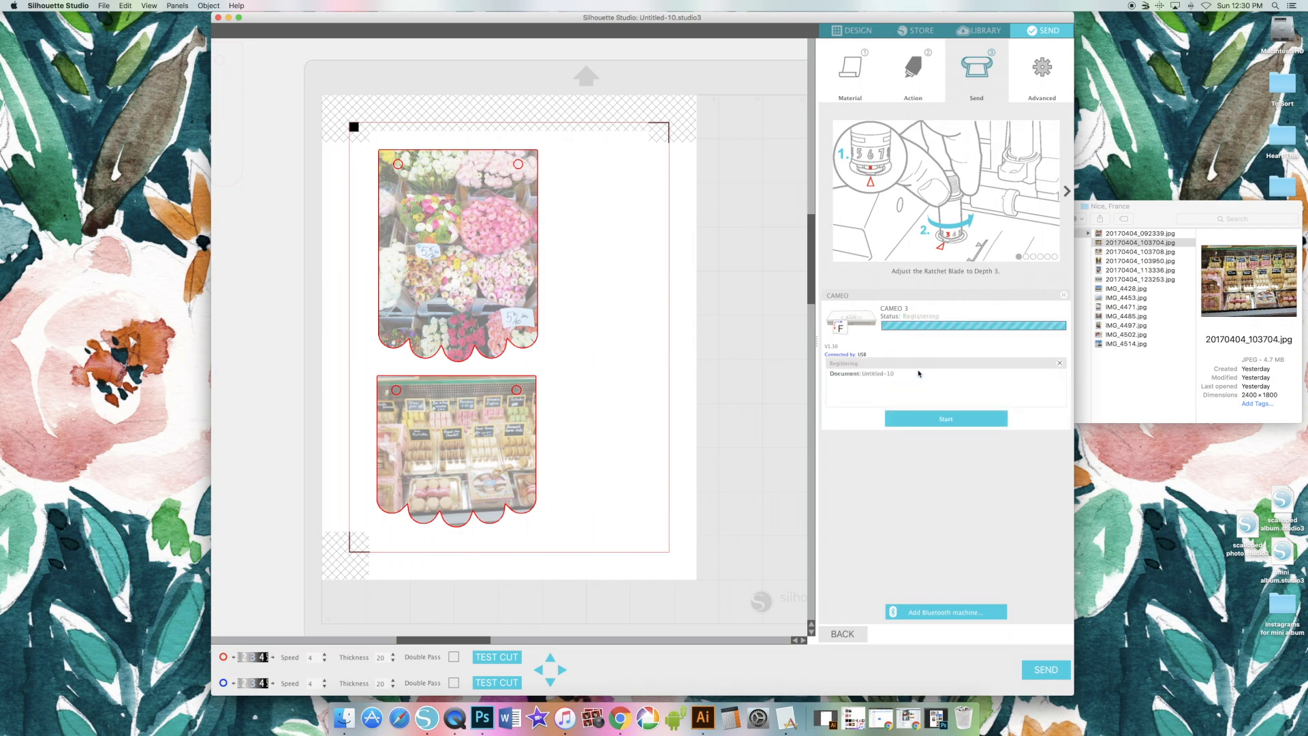